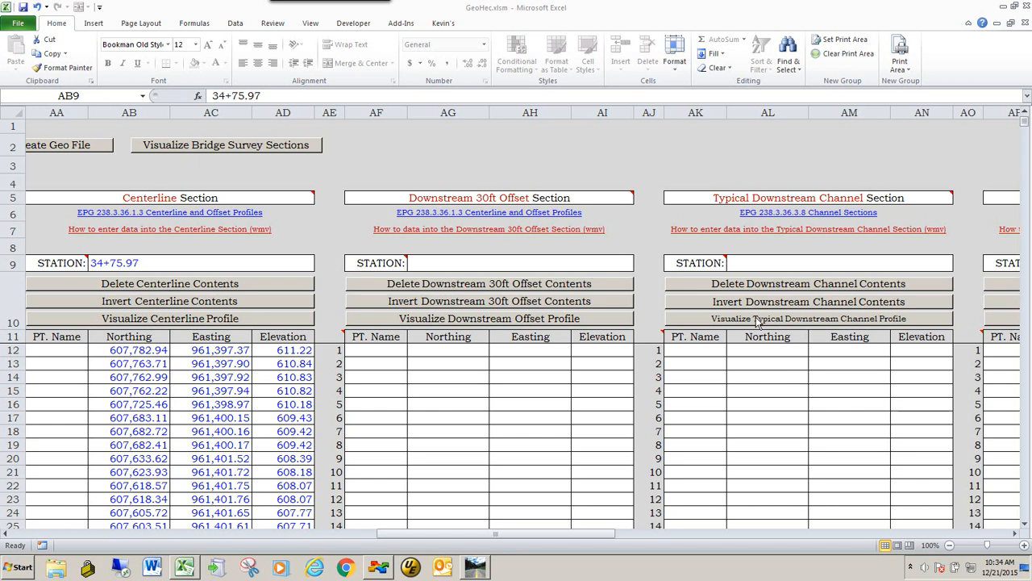
pyautogui.moveTo(467, 233)
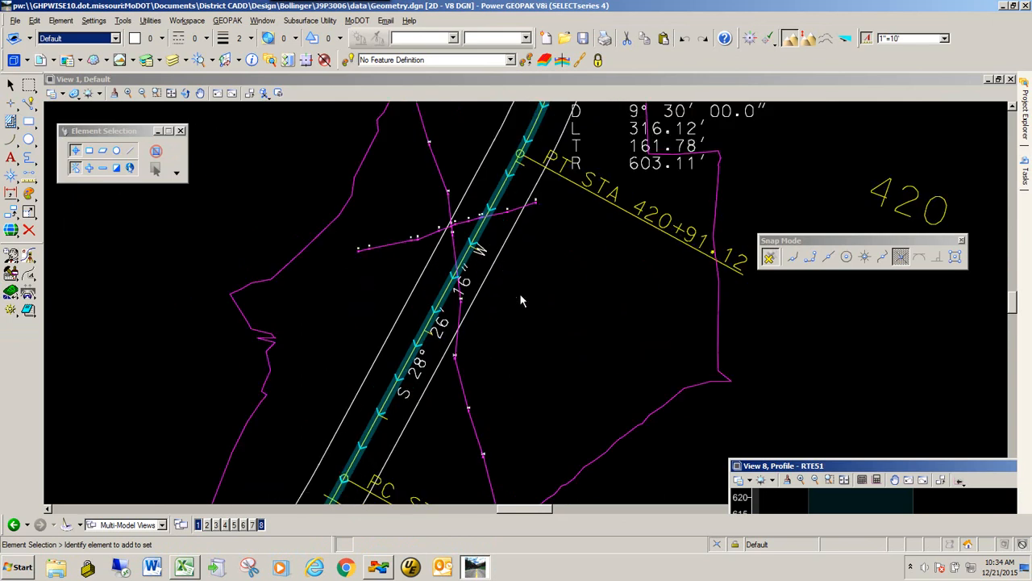
pyautogui.moveTo(492, 278)
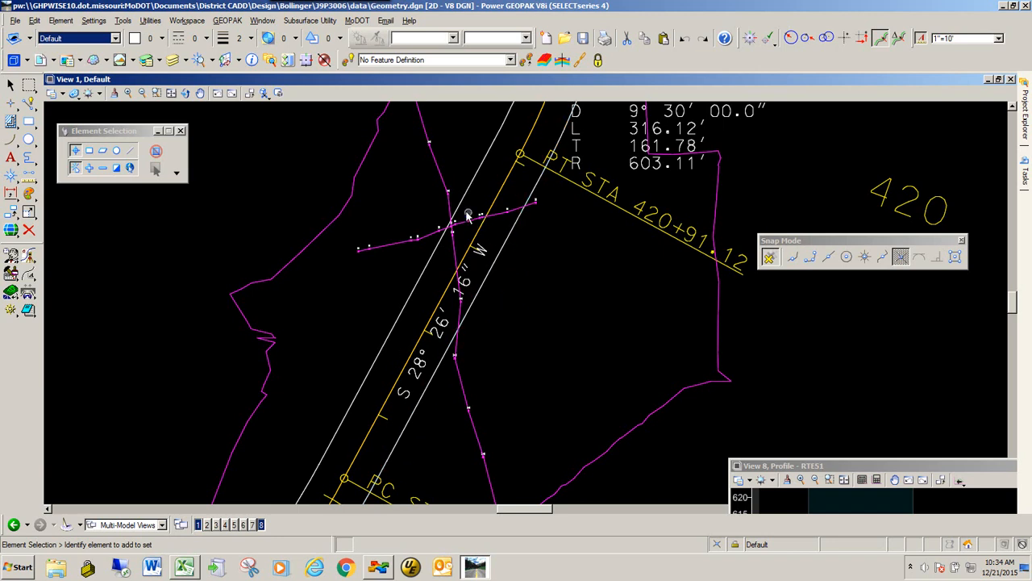
pyautogui.moveTo(510, 250)
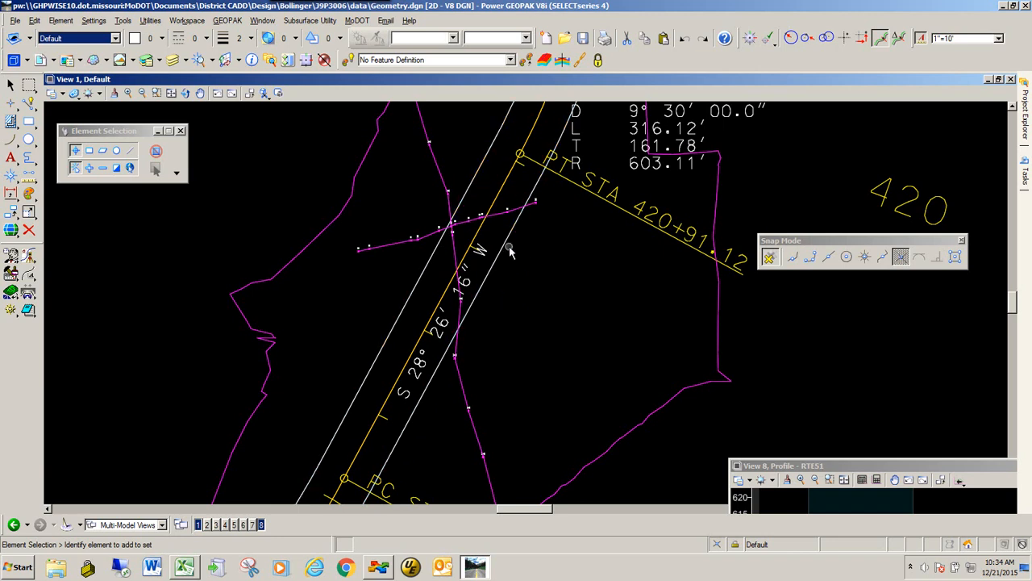
# Step: Select the offset chain just right of the alignment centerline as a complex element
pyautogui.click(482, 172)
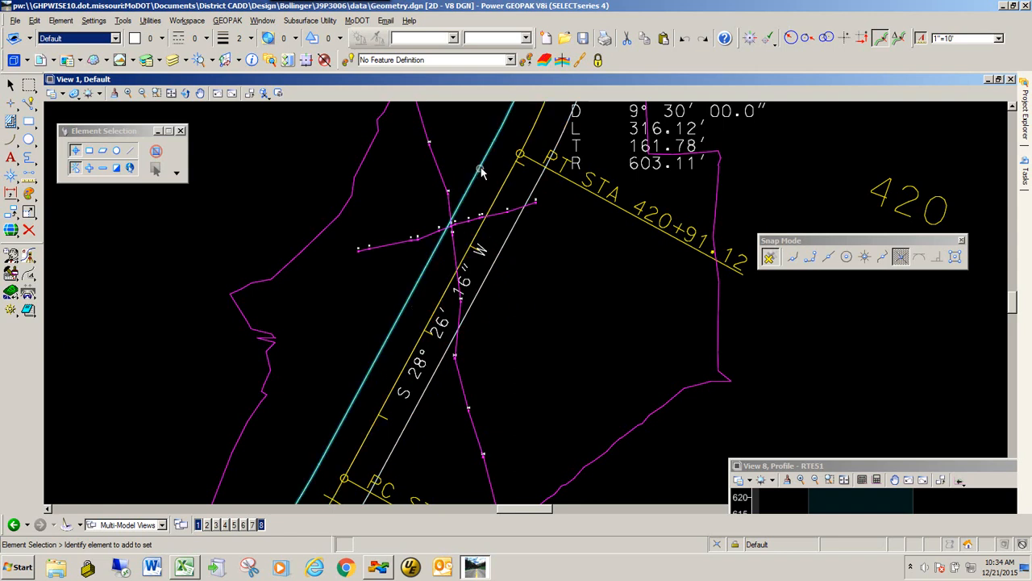
pyautogui.moveTo(484, 165)
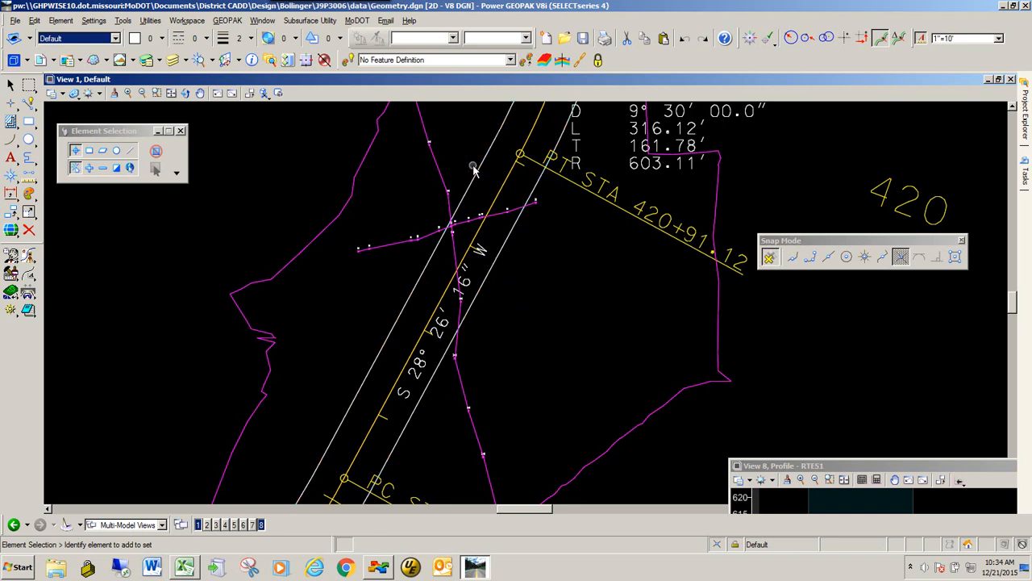
pyautogui.click(474, 179)
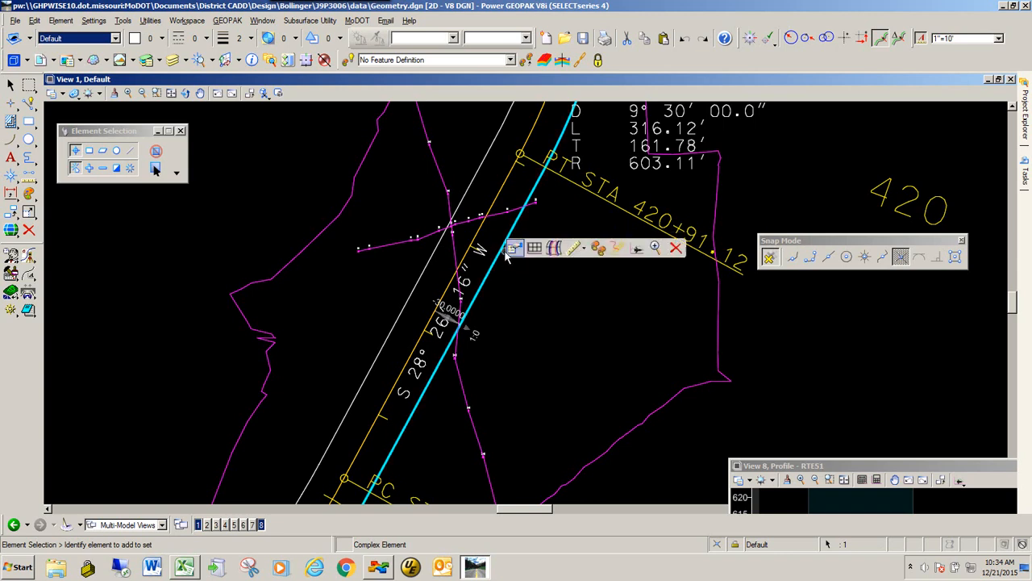
pyautogui.moveTo(535, 248)
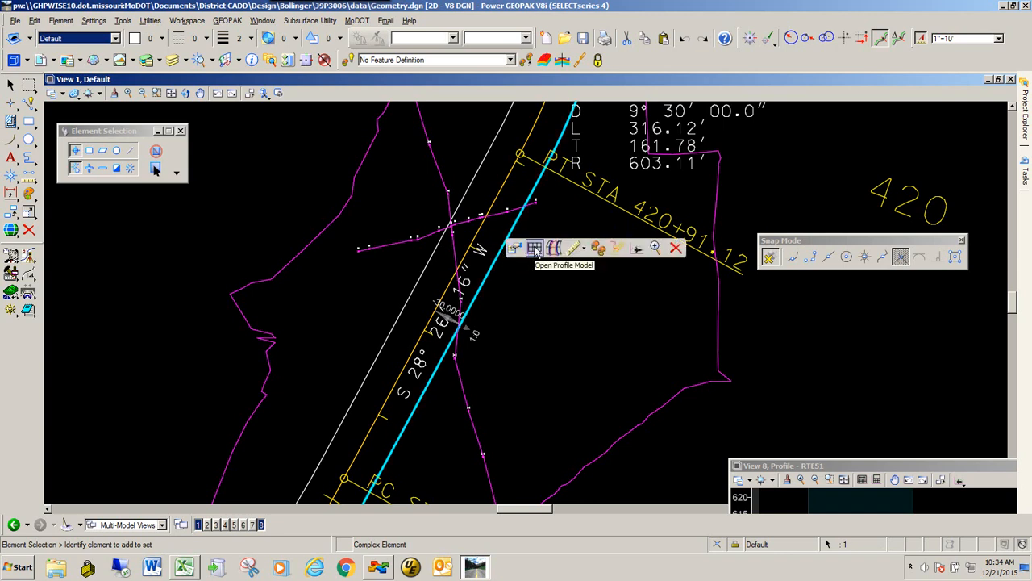
# Step: Open the offset line's profile model and select its dashed ground profile in View 8
pyautogui.click(535, 248)
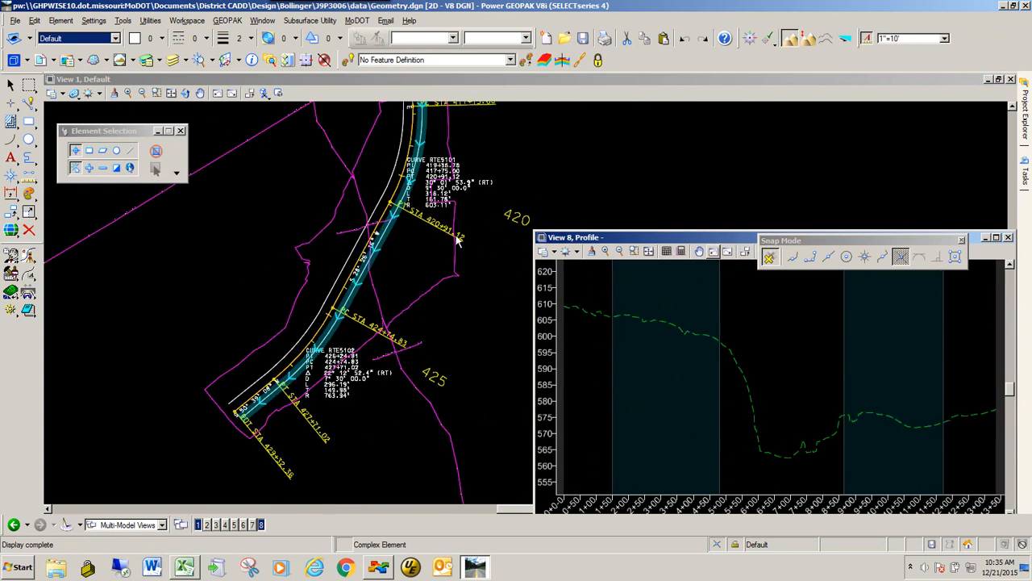
pyautogui.moveTo(456, 220)
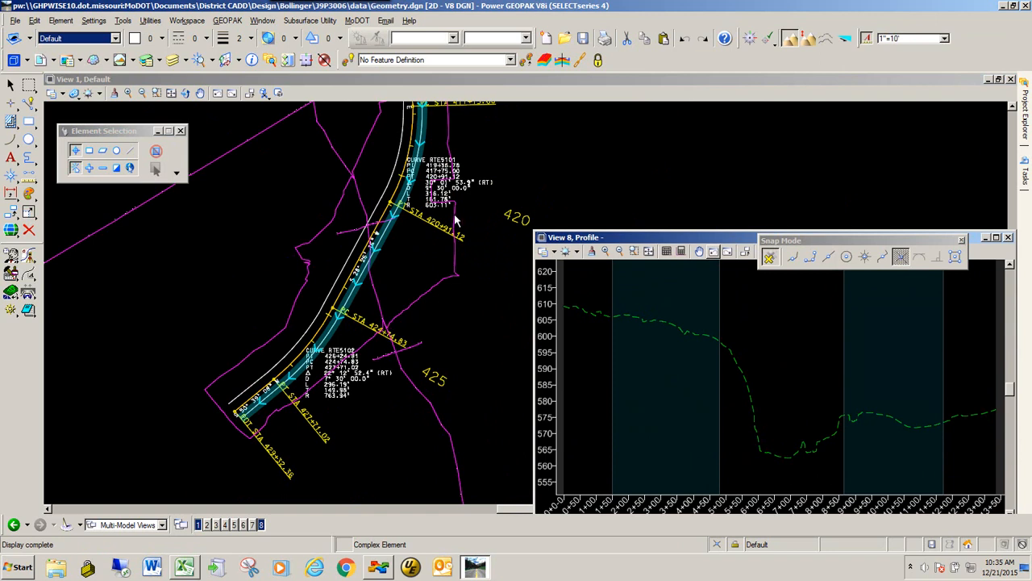
pyautogui.moveTo(407, 275)
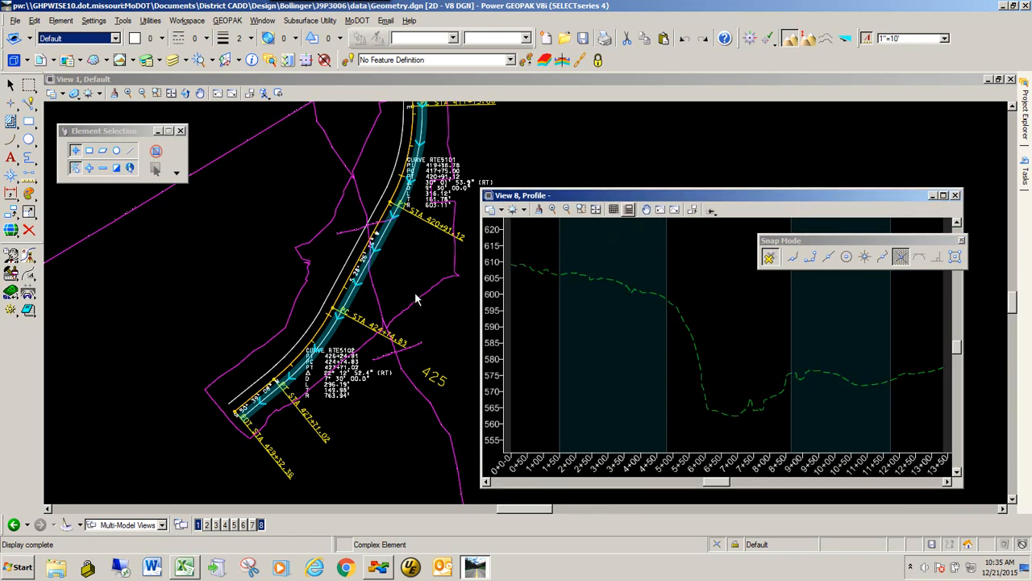
pyautogui.click(645, 298)
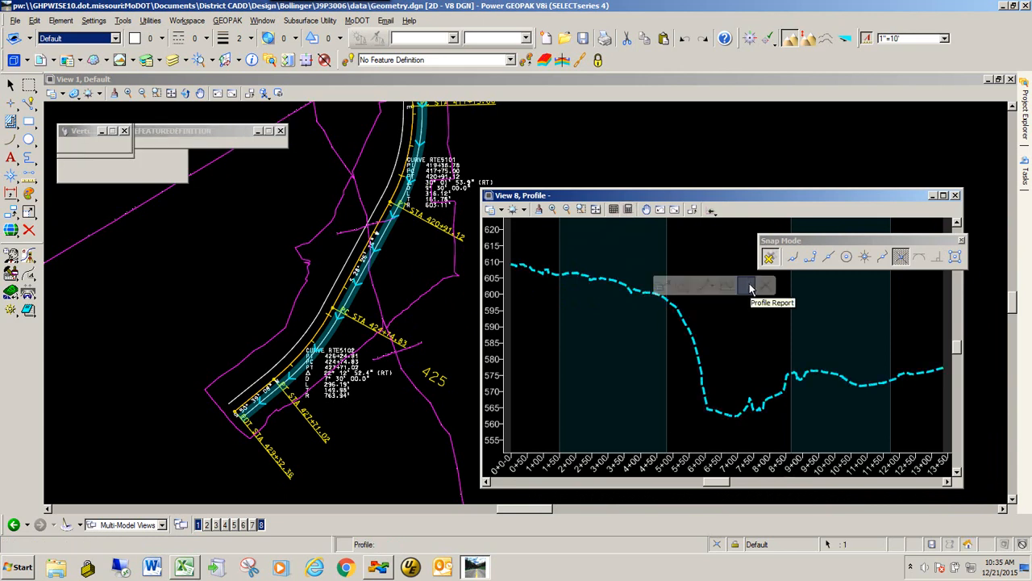
# Step: Export the VerticalAlignmentPointsXY.xsl profile report to a new Excel workbook
pyautogui.click(746, 284)
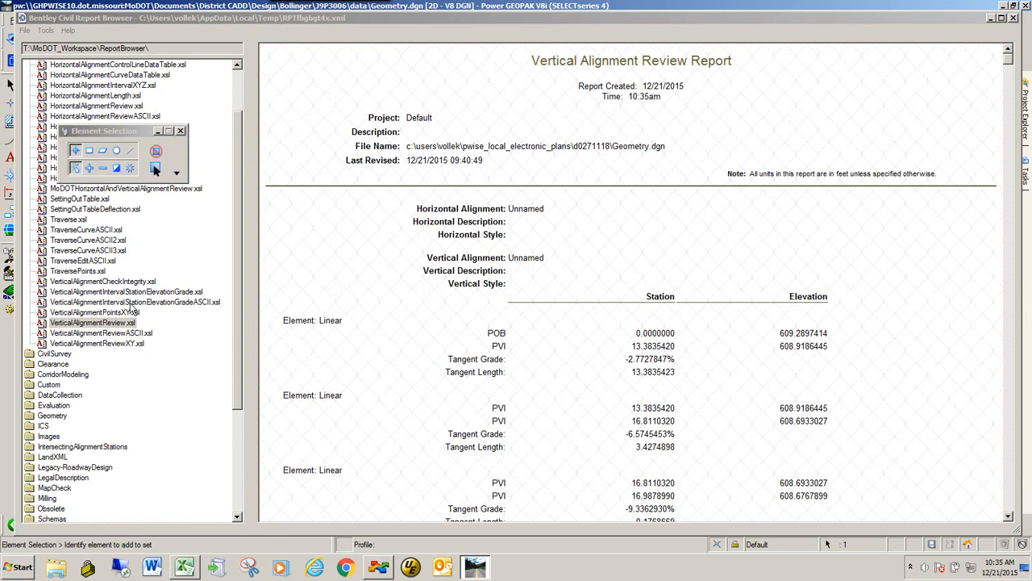
pyautogui.click(95, 312)
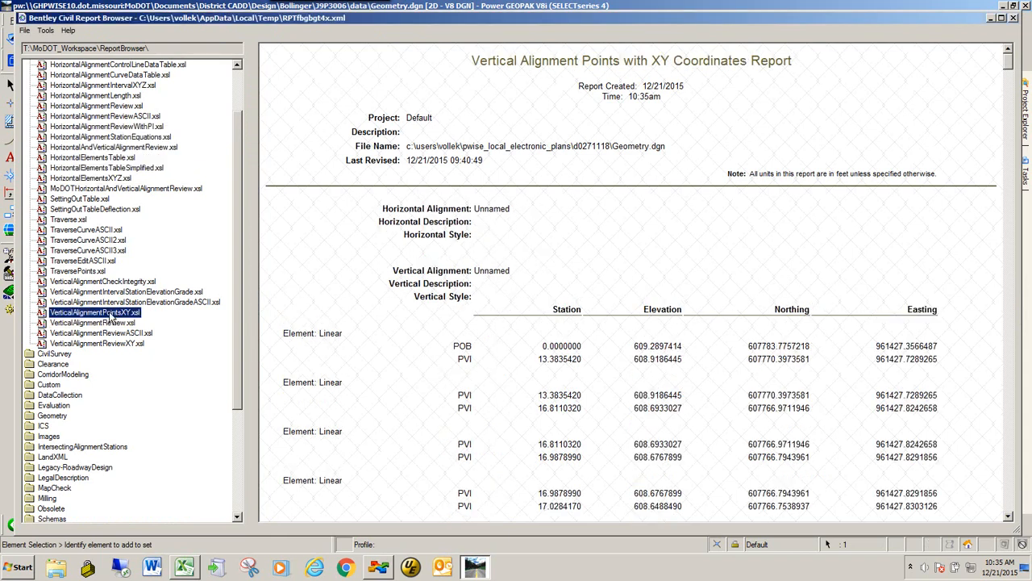
pyautogui.moveTo(126, 334)
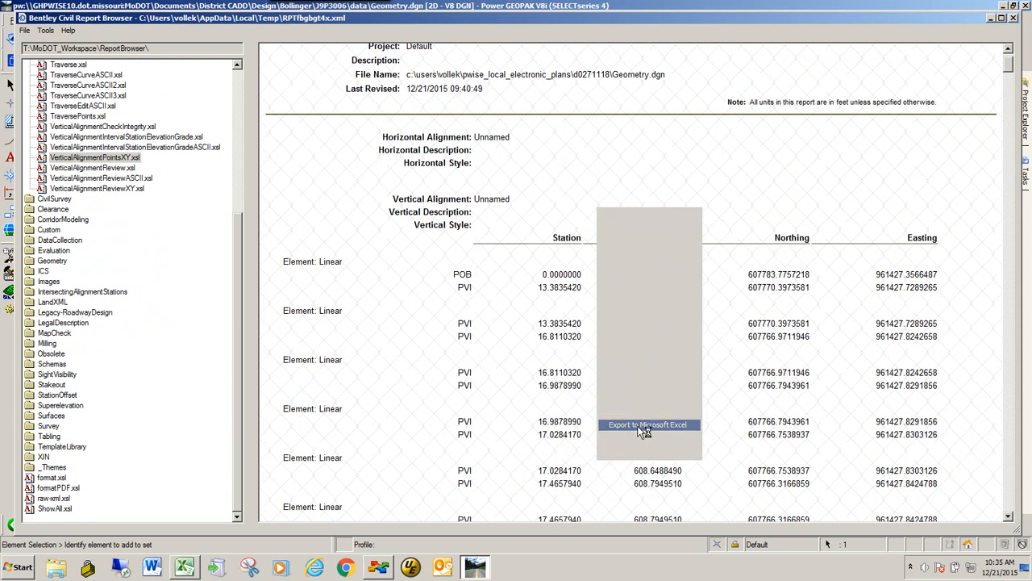
pyautogui.click(649, 424)
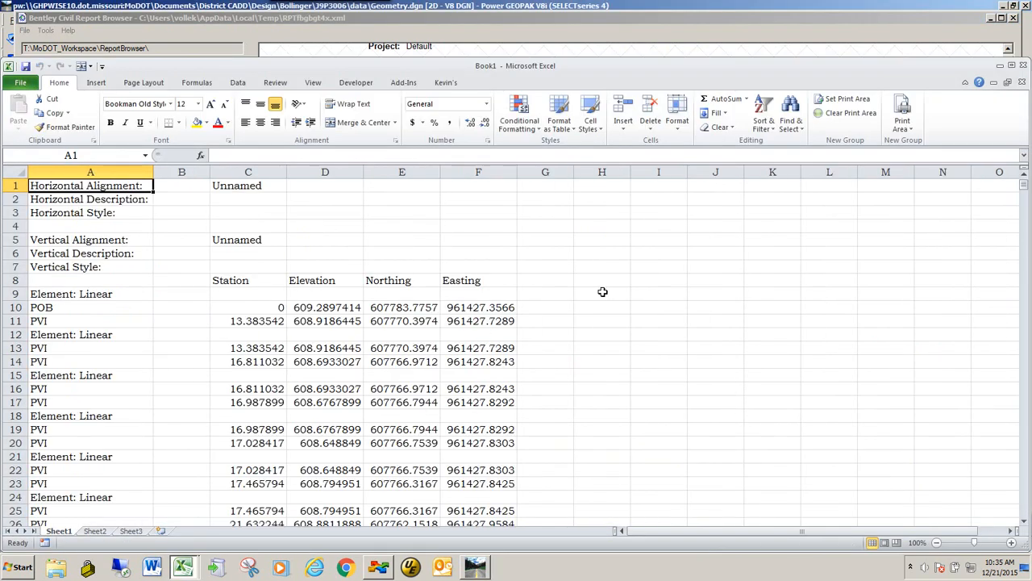
# Step: Move Elevation after Easting and copy the Northing, Easting and Elevation values
pyautogui.scroll(-3)
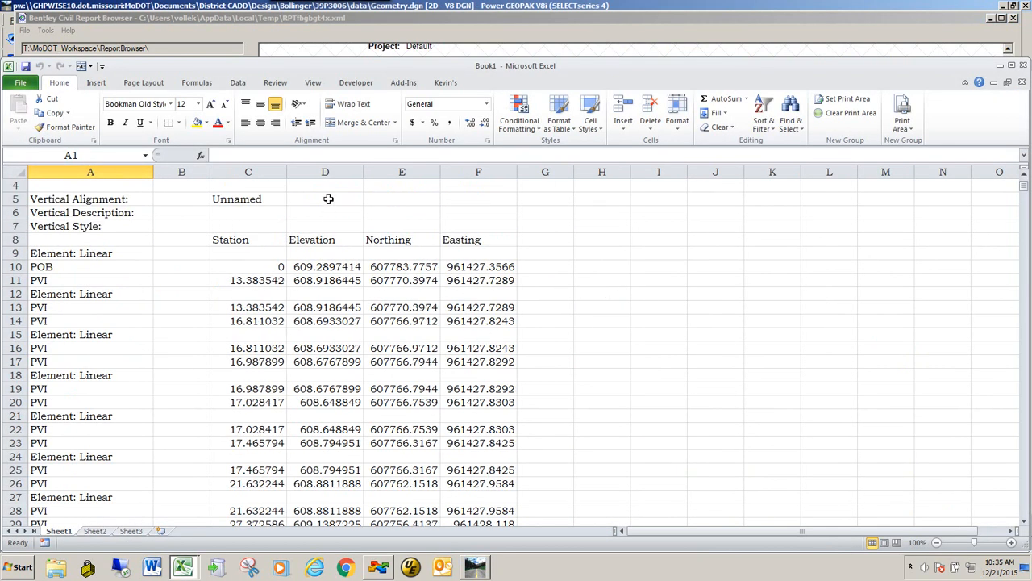
pyautogui.moveTo(389, 244)
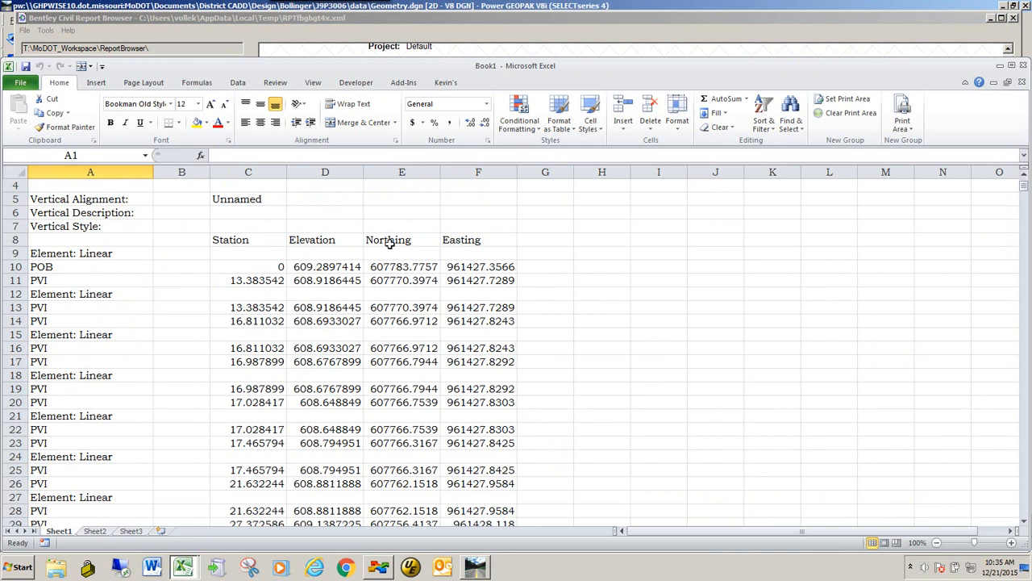
pyautogui.moveTo(558, 244)
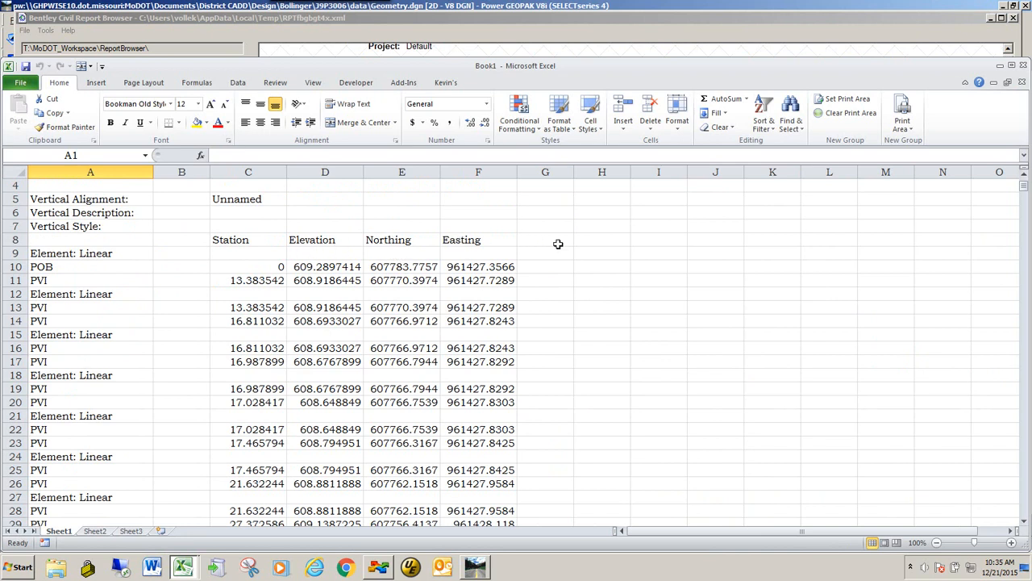
pyautogui.click(325, 172)
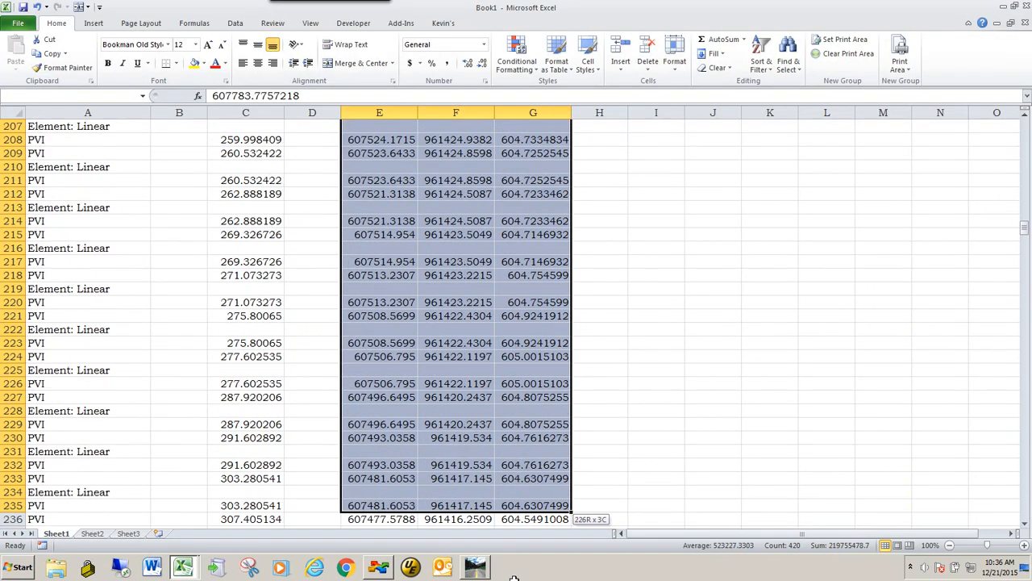
pyautogui.scroll(-3)
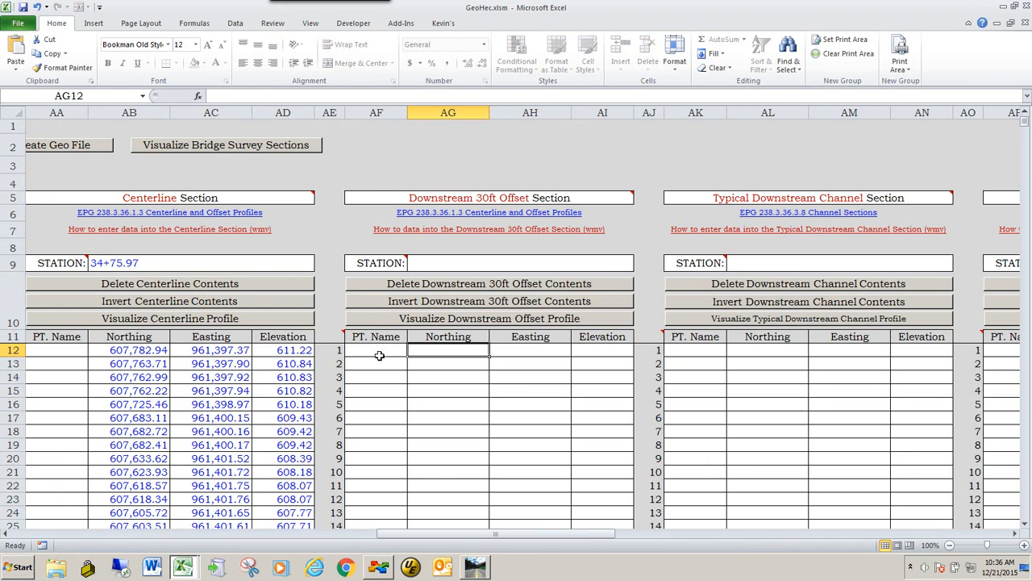
pyautogui.moveTo(414, 354)
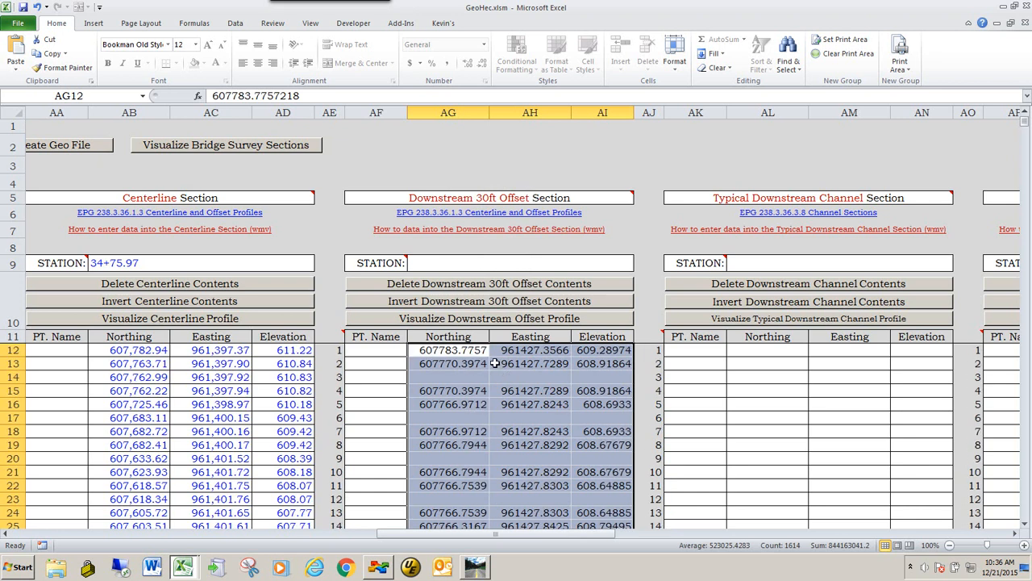
pyautogui.moveTo(548, 318)
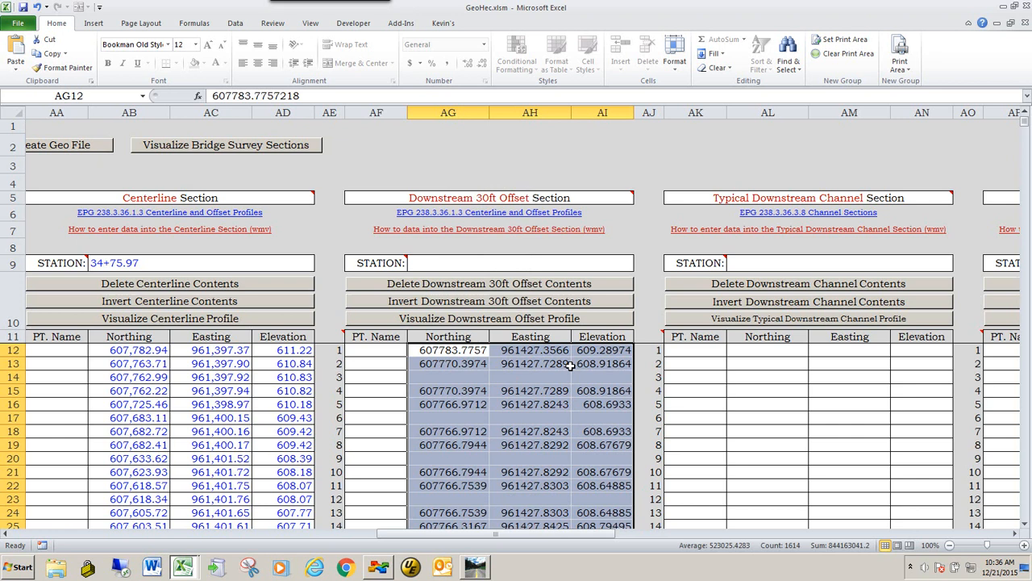
pyautogui.moveTo(598, 379)
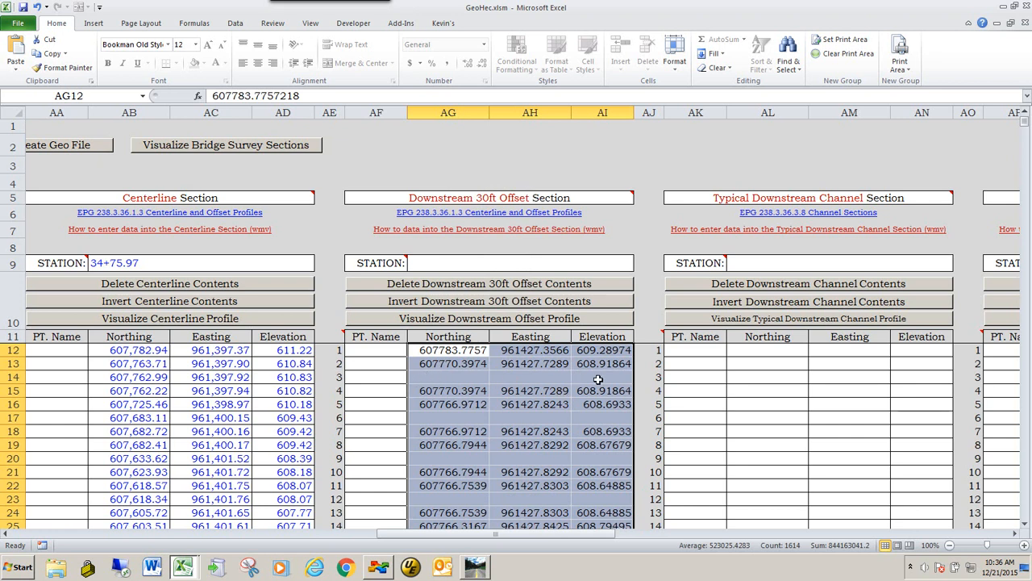
pyautogui.moveTo(450, 420)
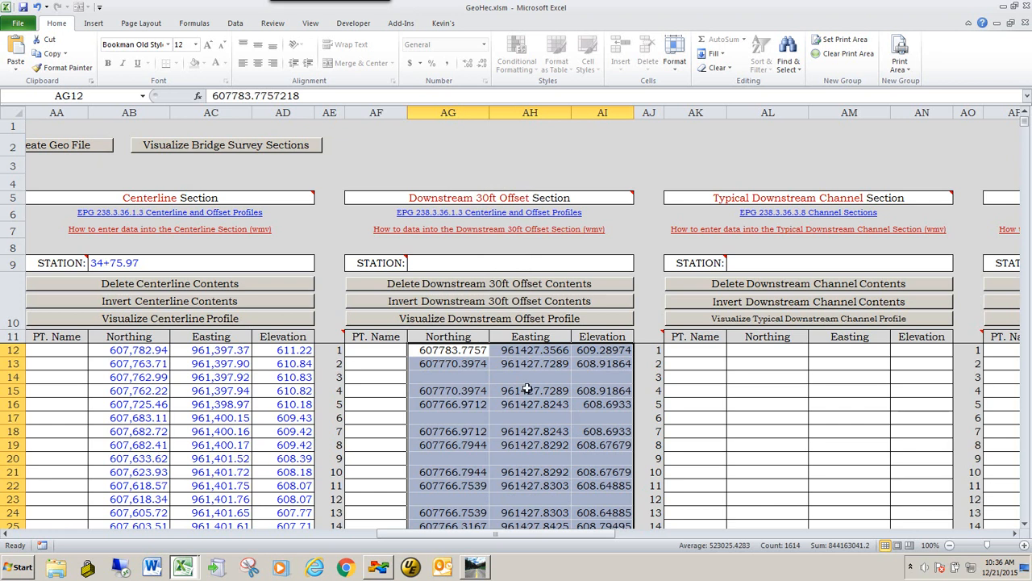
pyautogui.moveTo(476, 320)
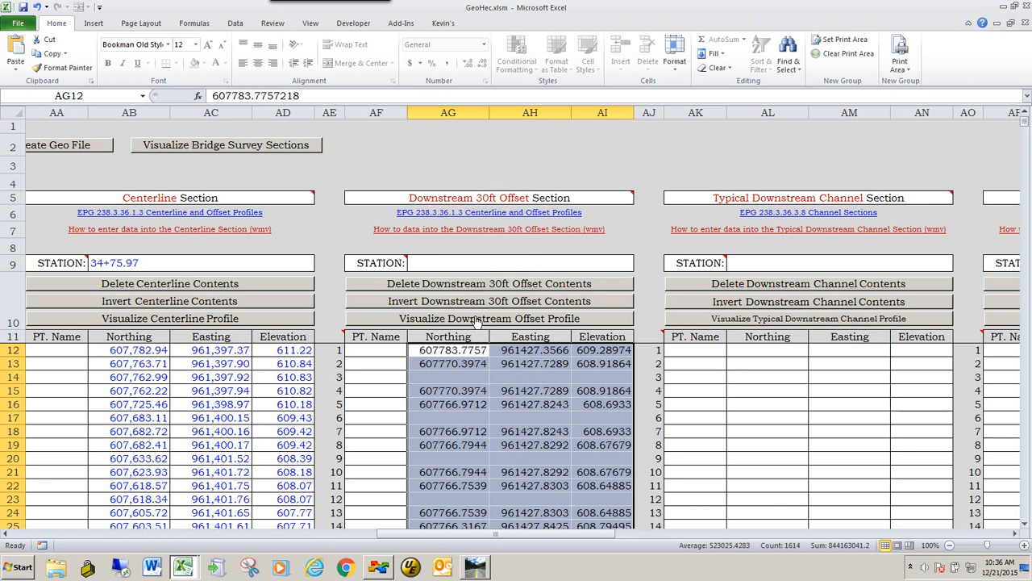
# Step: Visualize the Downstream 30ft Offset profile from the coordinates pasted at AG12
pyautogui.click(476, 319)
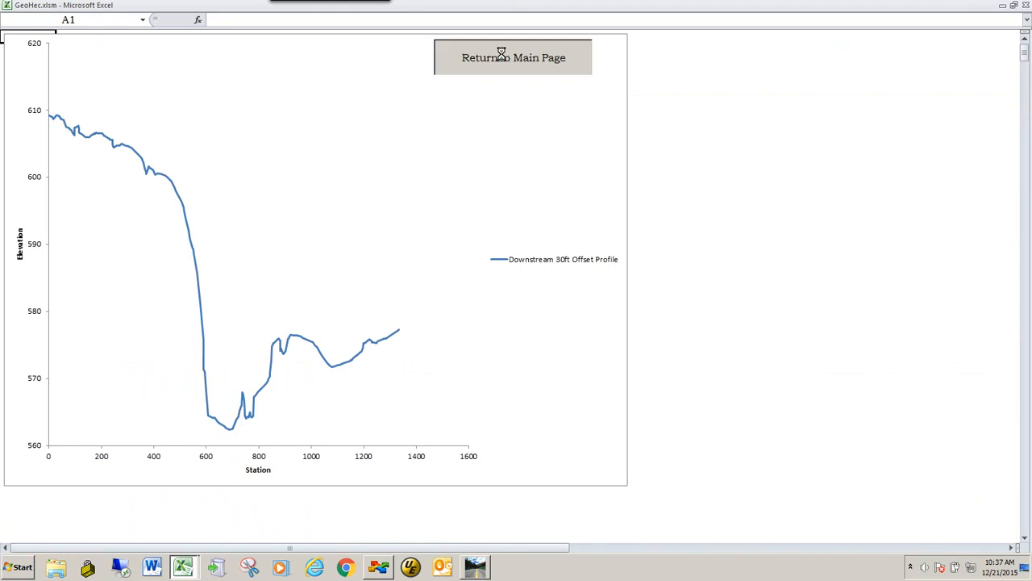
# Step: Return from the offset profile chart to the GeoHec main sheet
pyautogui.click(507, 58)
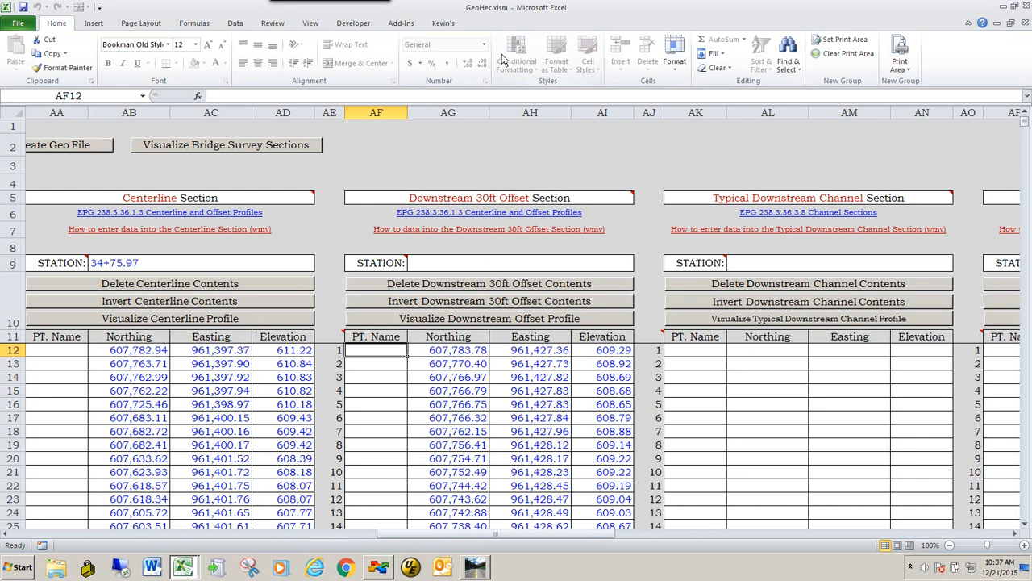
pyautogui.moveTo(464, 349)
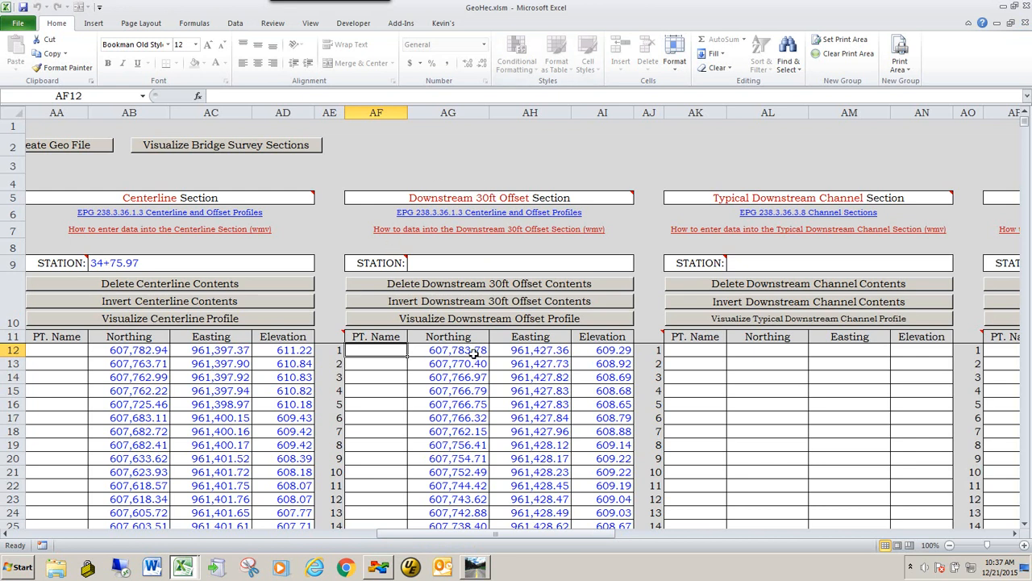
pyautogui.moveTo(339, 337)
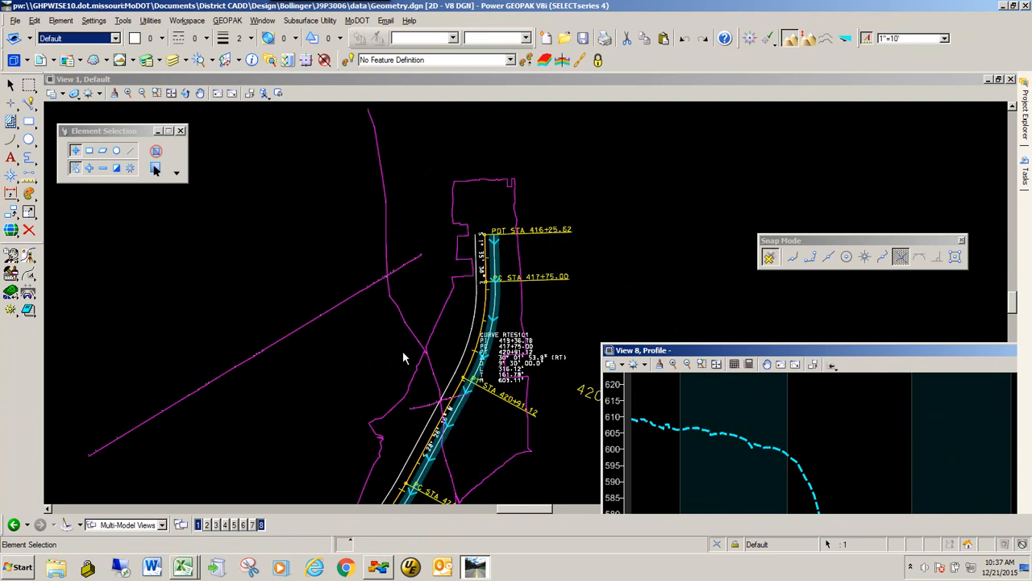
pyautogui.moveTo(498, 274)
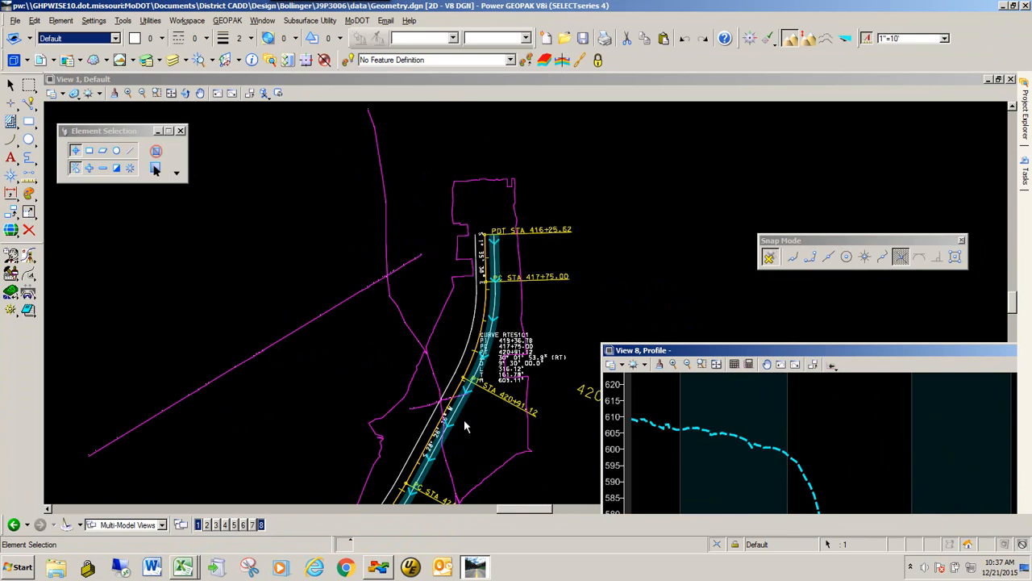
pyautogui.moveTo(443, 423)
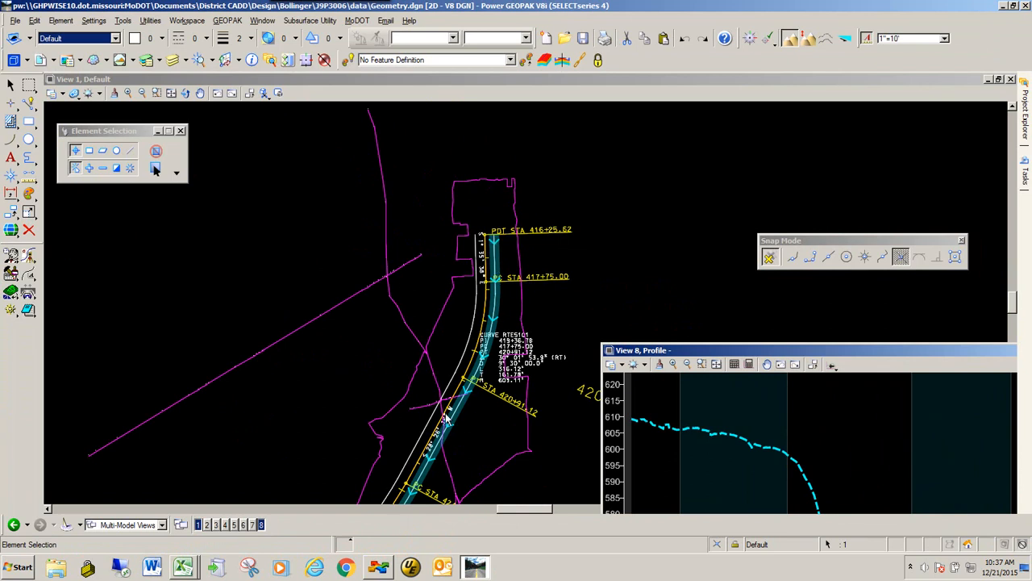
pyautogui.moveTo(480, 362)
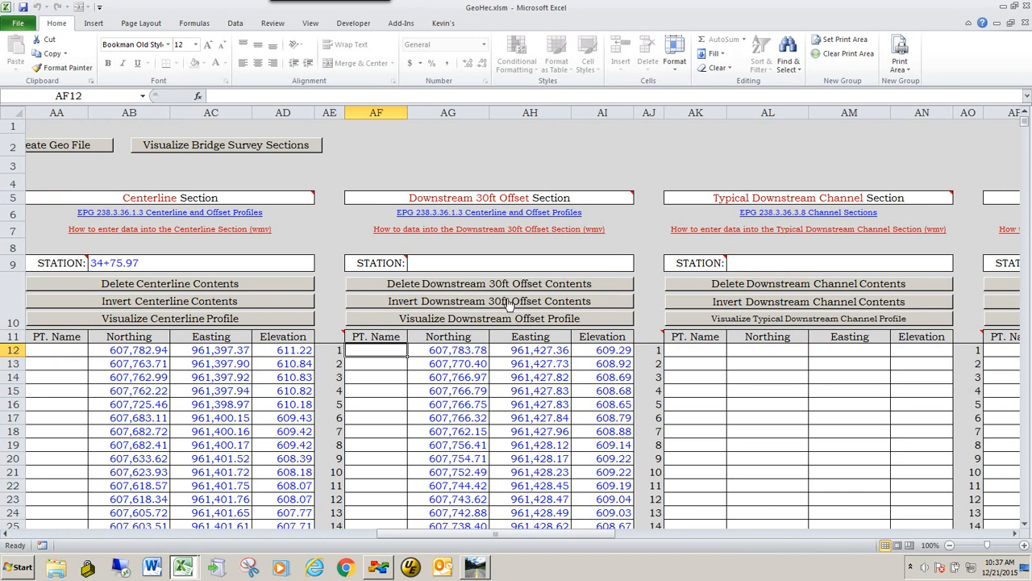
pyautogui.moveTo(588, 301)
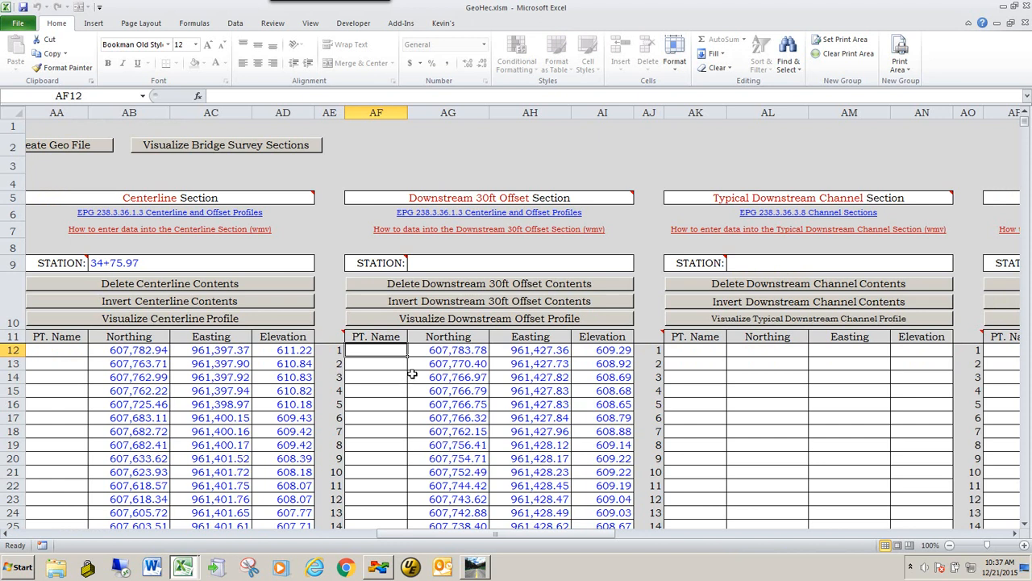
pyautogui.moveTo(553, 444)
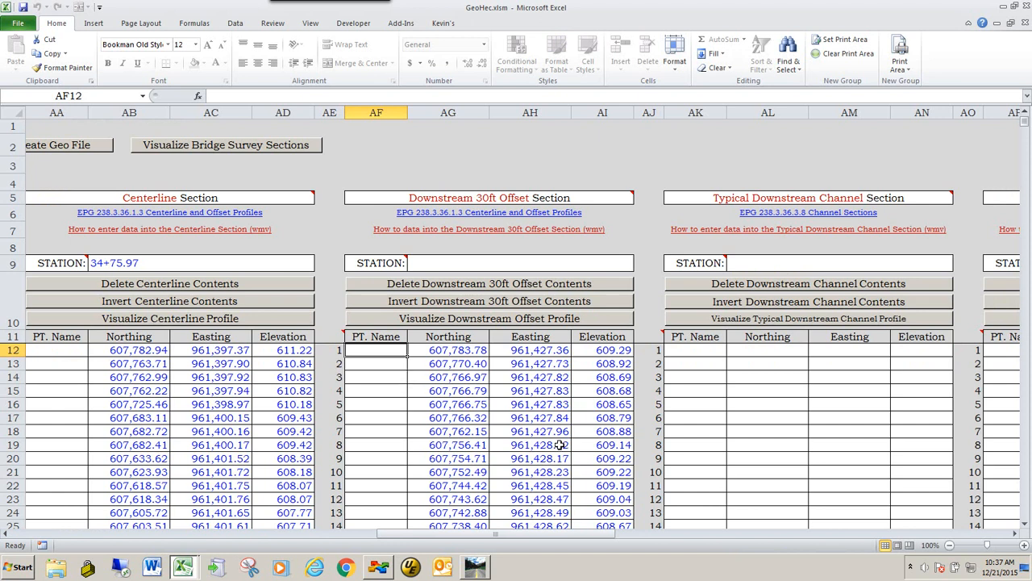
pyautogui.moveTo(429, 261)
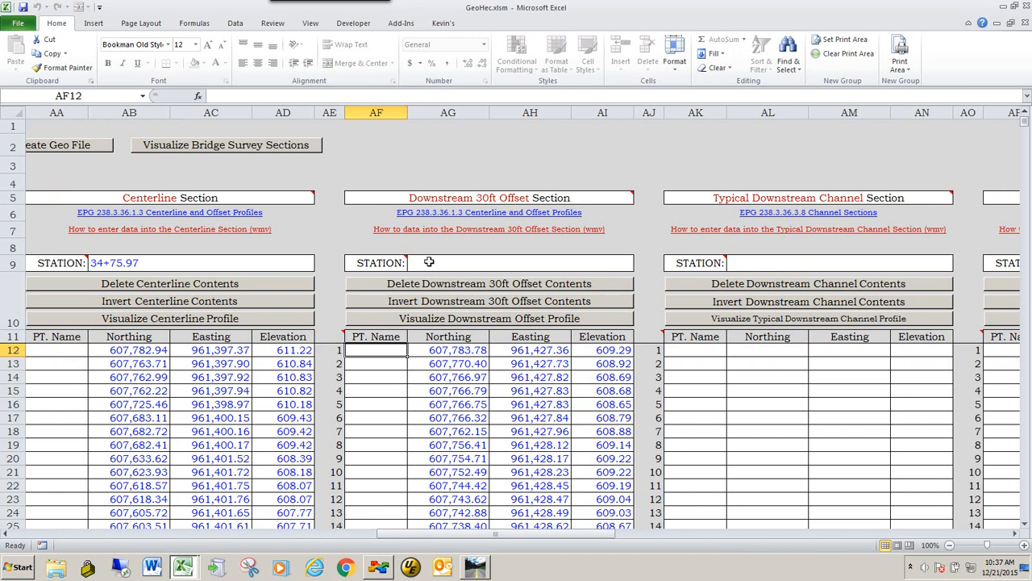
pyautogui.moveTo(428, 262)
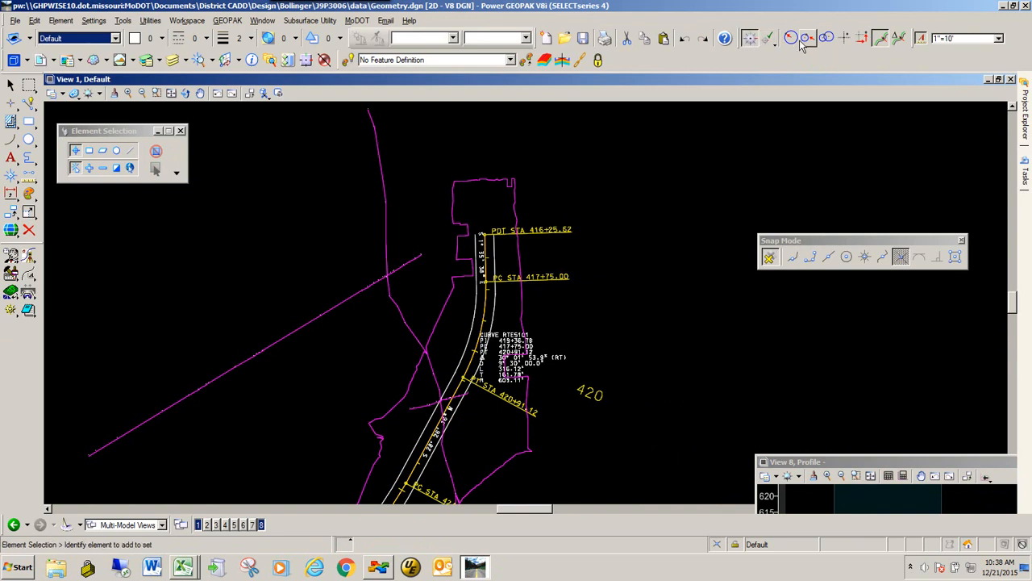
pyautogui.moveTo(882, 38)
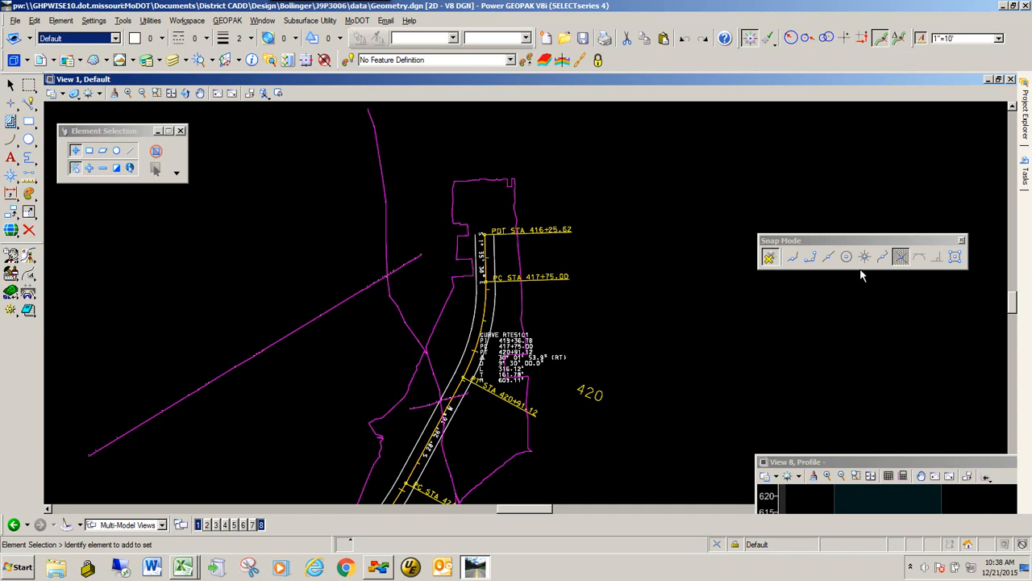
pyautogui.moveTo(879, 465)
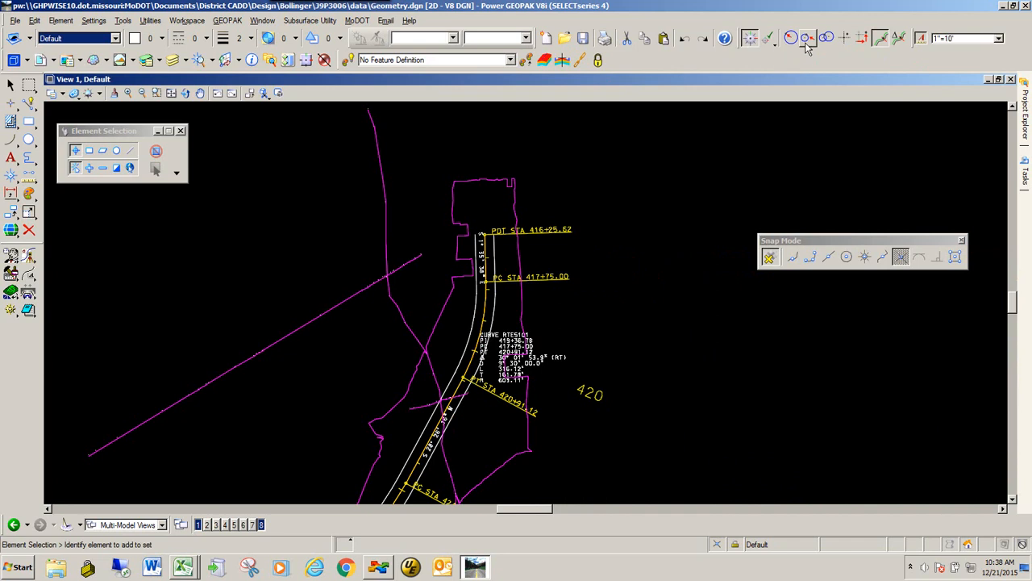
pyautogui.moveTo(882, 37)
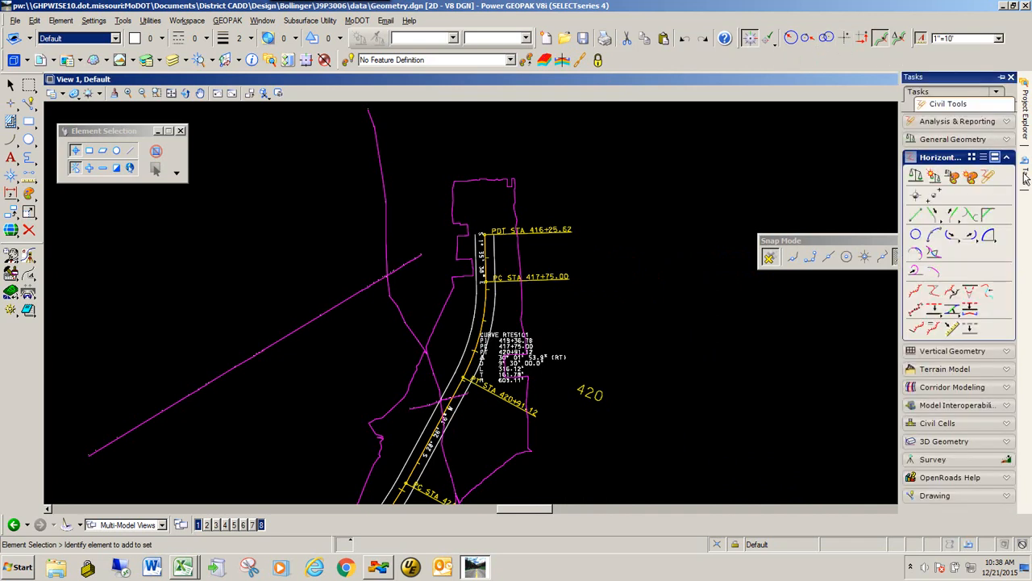
pyautogui.moveTo(916, 215)
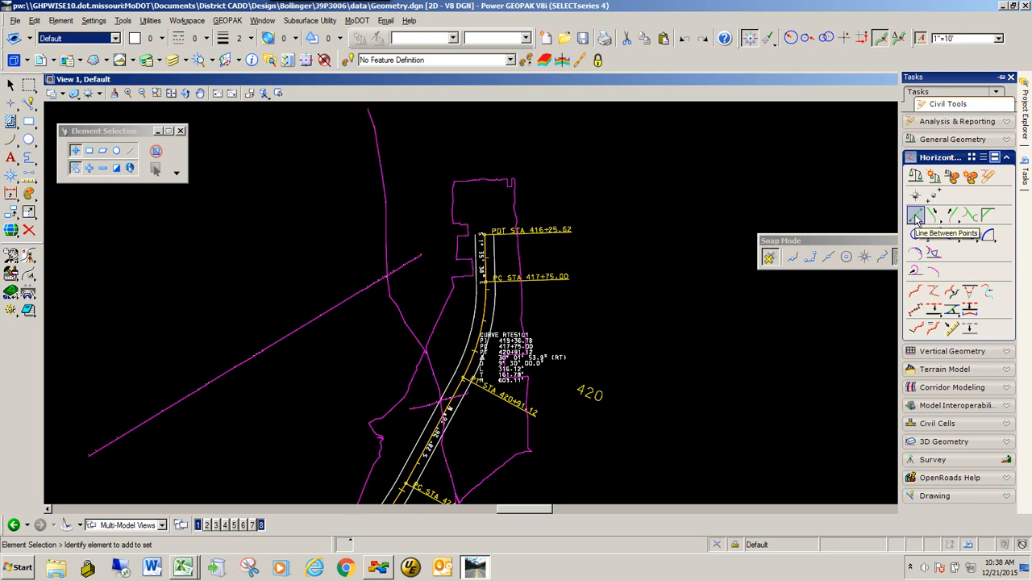
# Step: Start a GEOPAK line between points, then enter station 34 in Excel's AG9
pyautogui.click(916, 215)
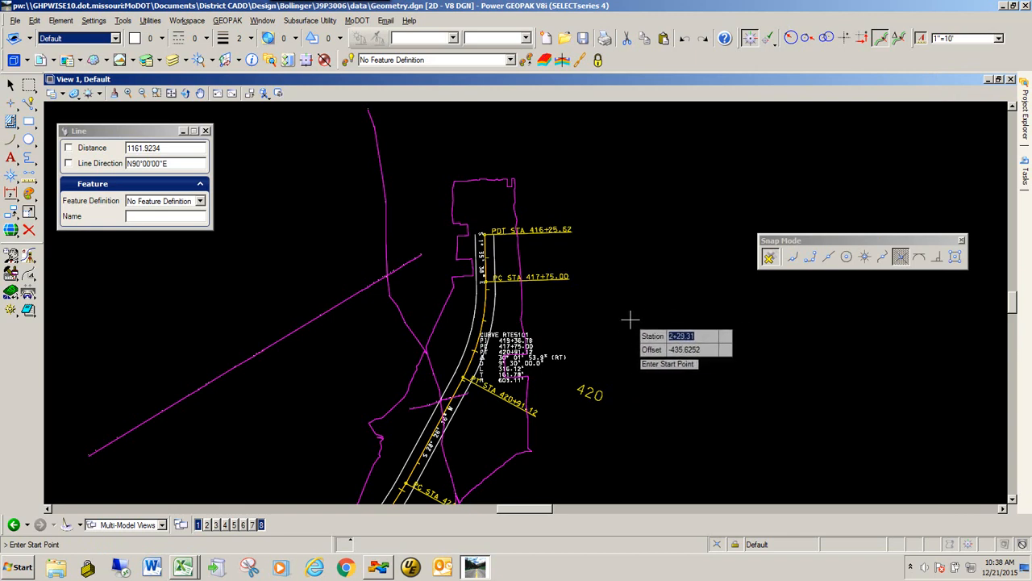
pyautogui.moveTo(641, 316)
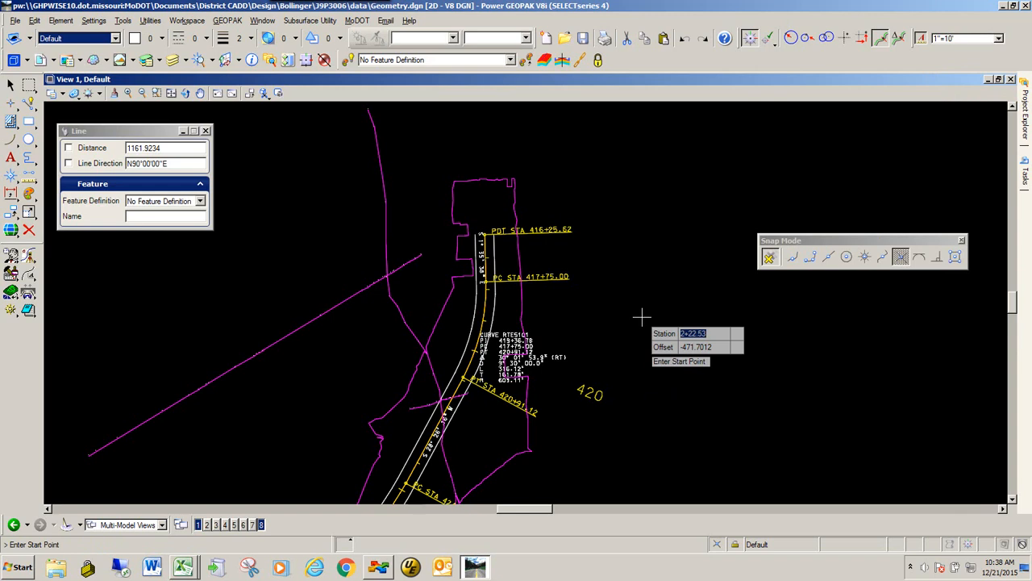
pyautogui.moveTo(415, 284)
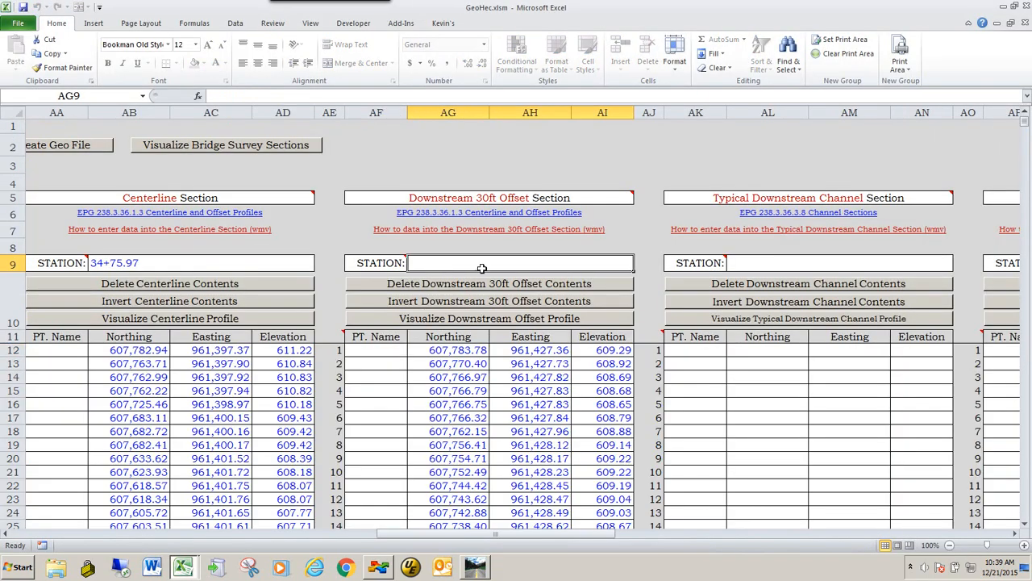
pyautogui.write('34')
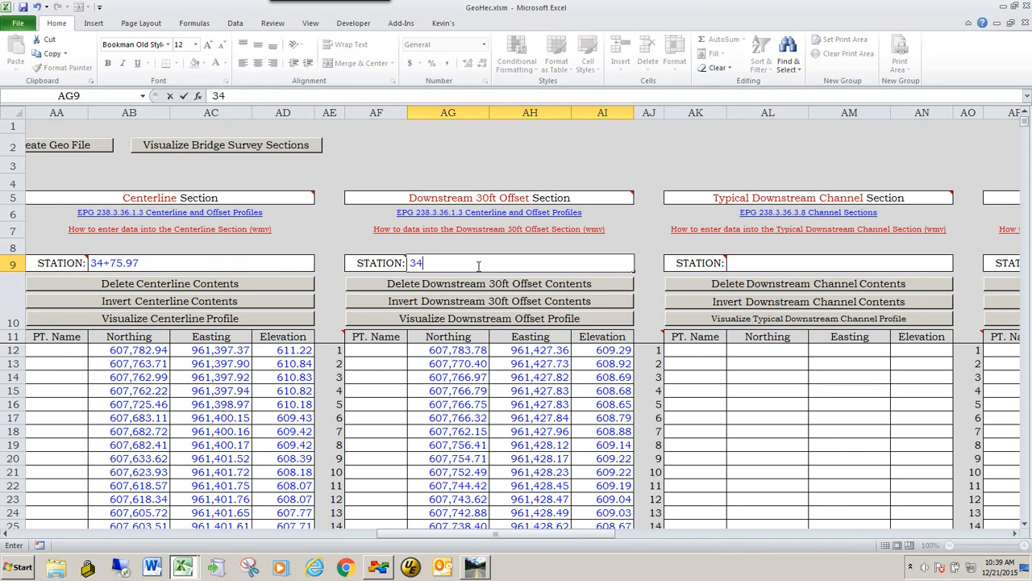